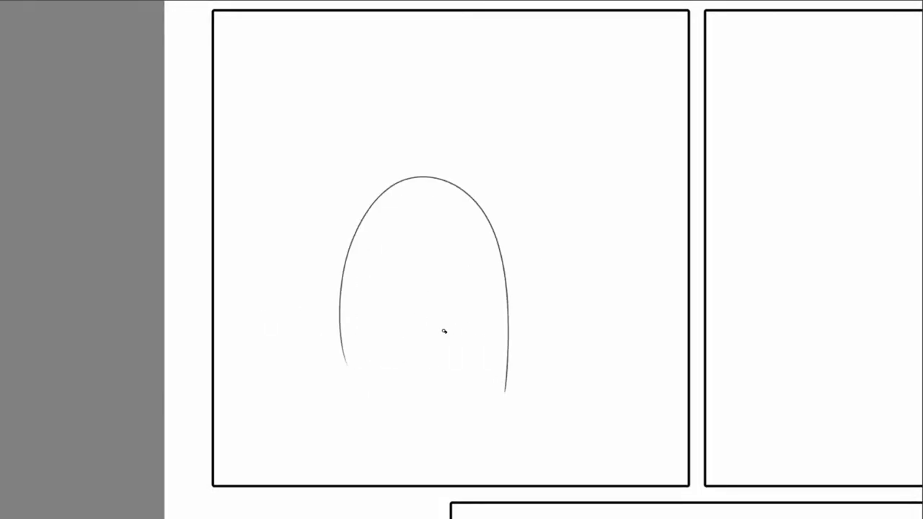
mouse_move(419, 249)
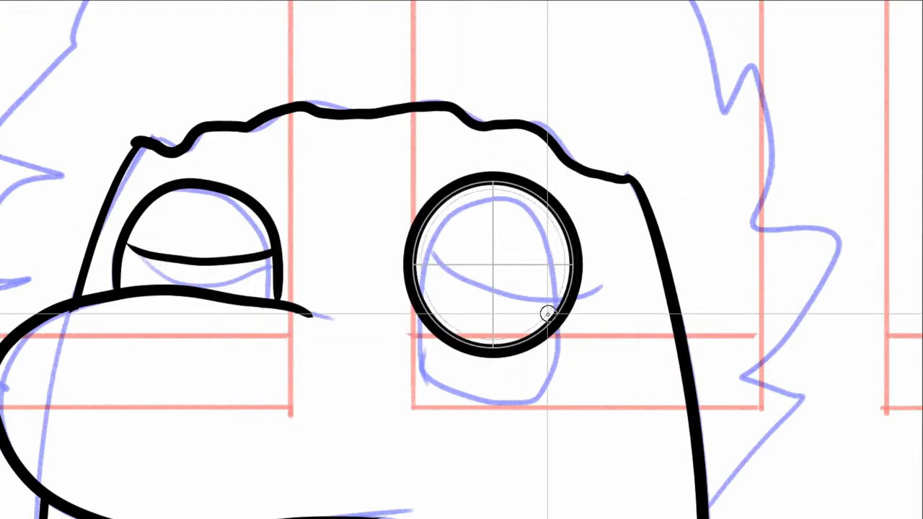
Step: Ink the outline of the character's right eye in bold black
left_click_drag(432, 259, 558, 280)
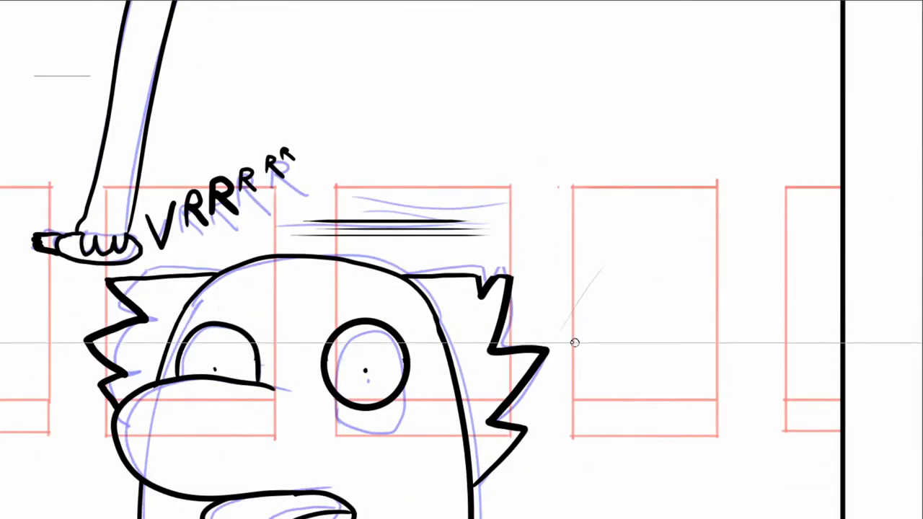
Step: Ink a line to the right of the character's head
left_click_drag(573, 342, 689, 371)
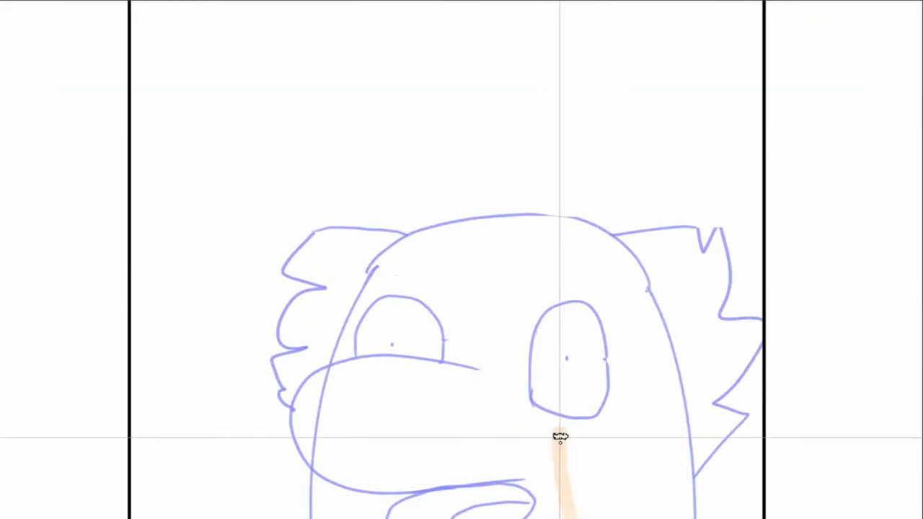
Step: Paint flat skin colour on the face, then fill the oval's inside with black strokes
left_click_drag(558, 436, 654, 316)
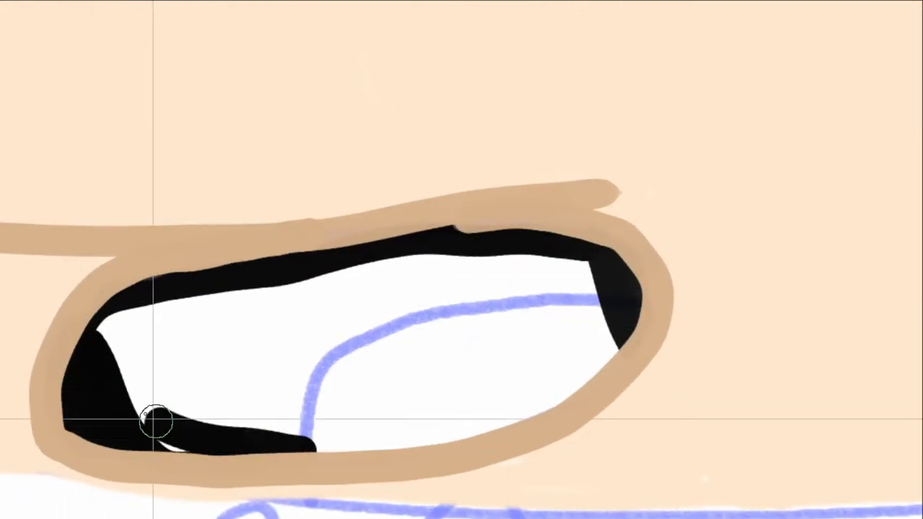
left_click_drag(152, 422, 617, 353)
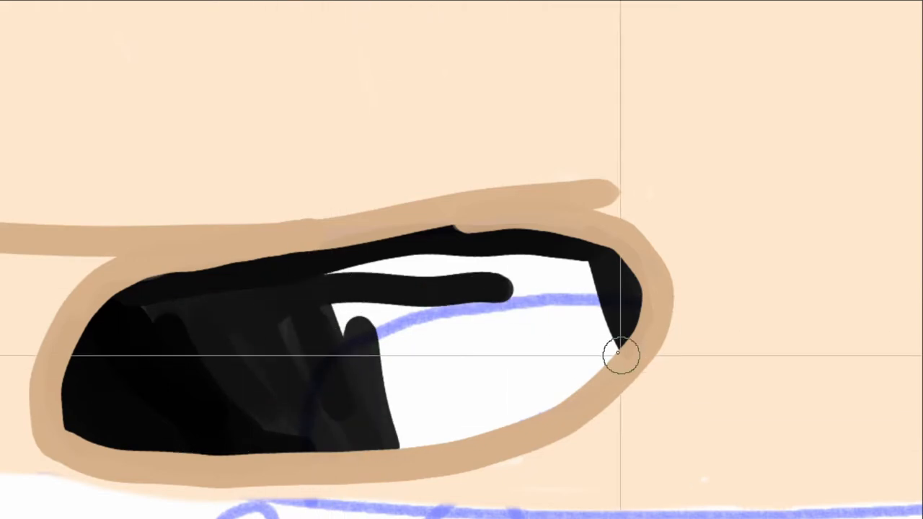
left_click_drag(620, 353, 440, 378)
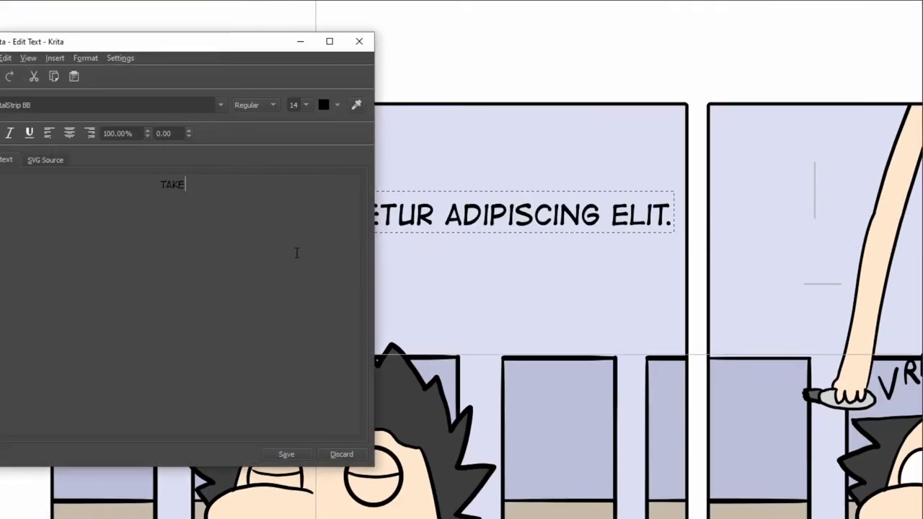
Step: Type 'A LITTLE OFF THE TOP!' to complete the barber's line
type("A LITTLE OFF THE TOP!")
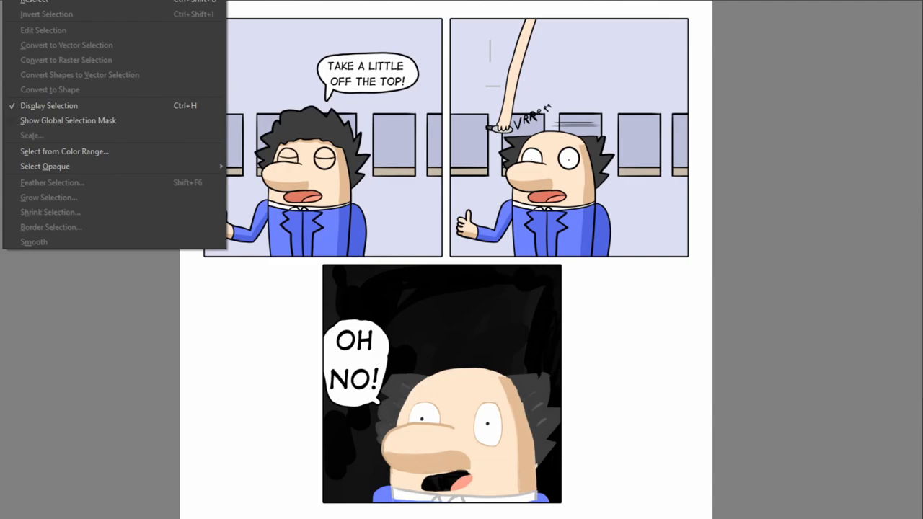
Step: Shrink the selection by 150 px from the image border via Select > Shrink Selection
left_click(21, 4)
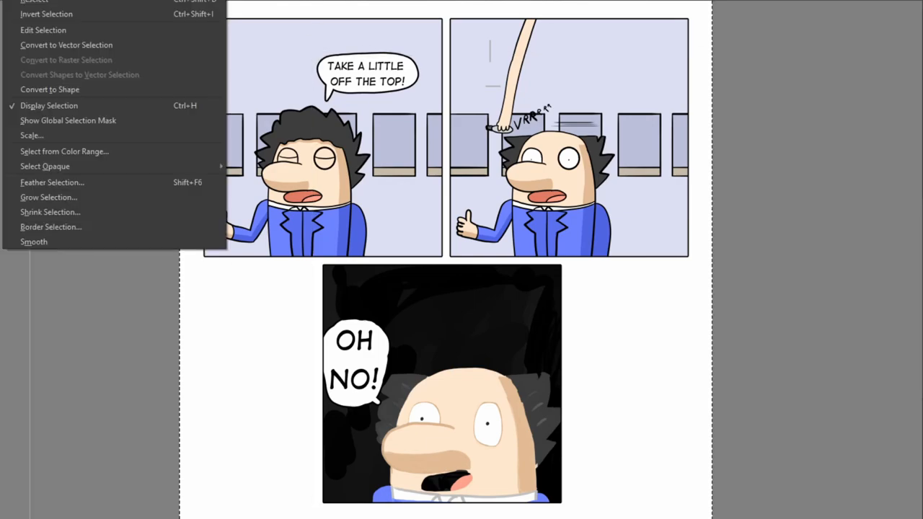
left_click(50, 211)
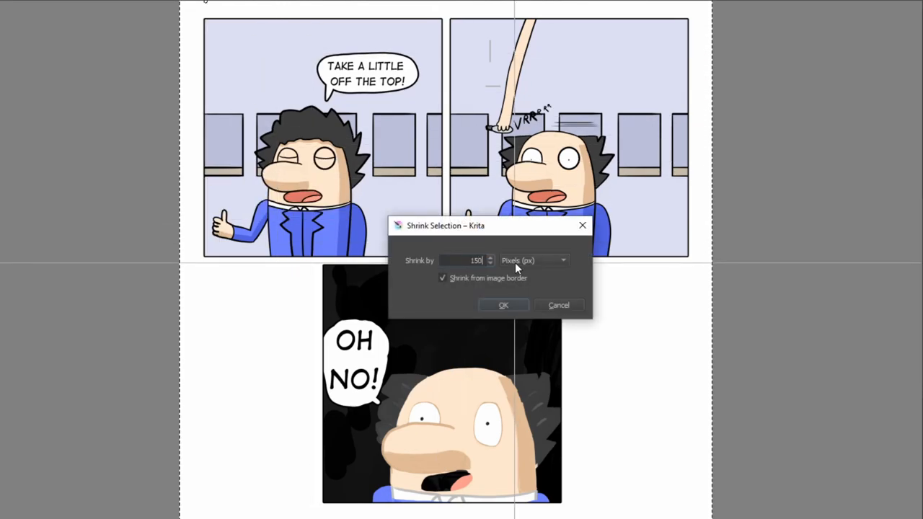
left_click(503, 304)
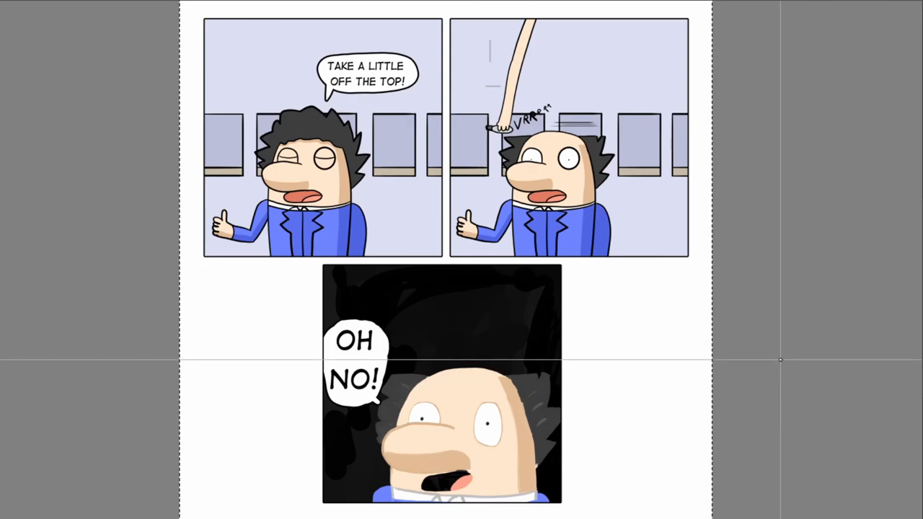